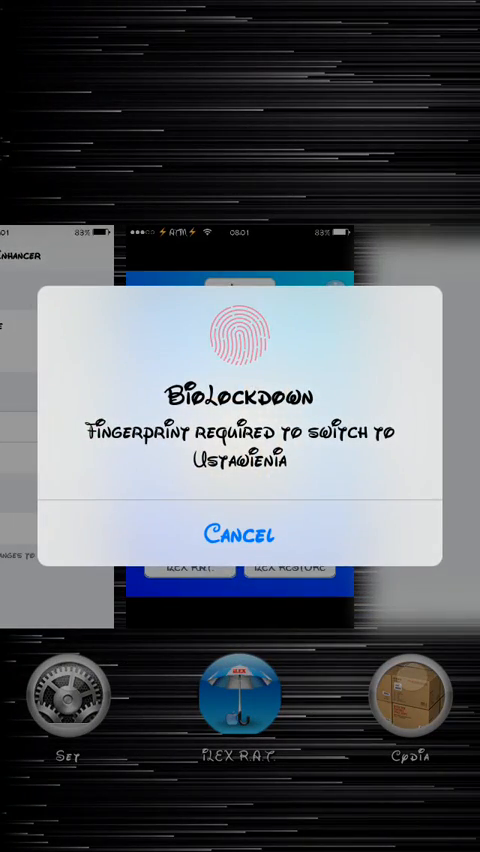
Select Settings in the app switcher and pass its BioLockdown fingerprint check
click(240, 532)
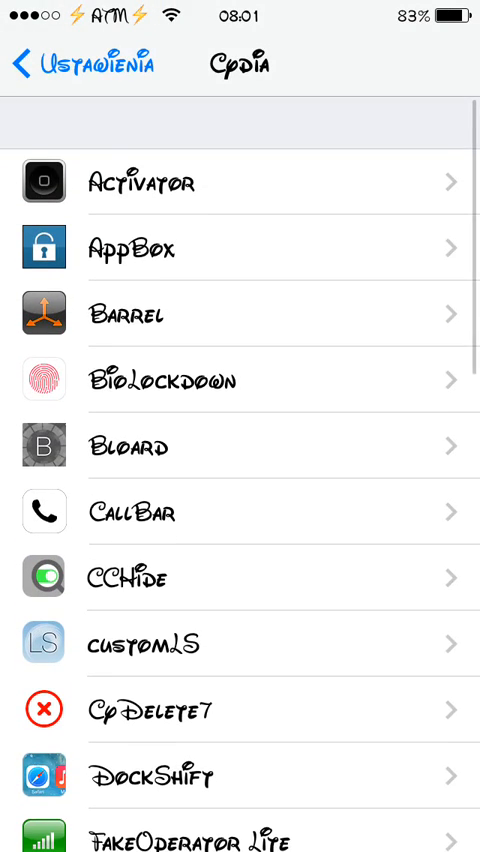
Show AppBox's enabled apps and layout options: four per row, badges and labels on, size 53.8
click(130, 248)
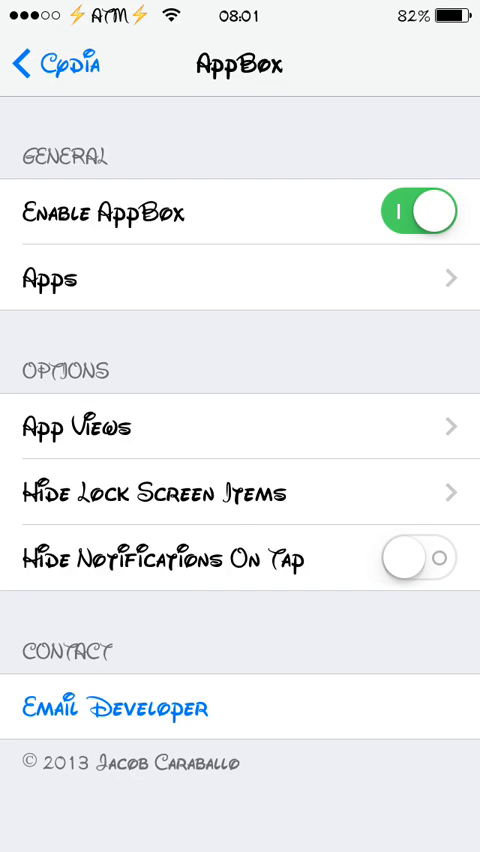
click(240, 278)
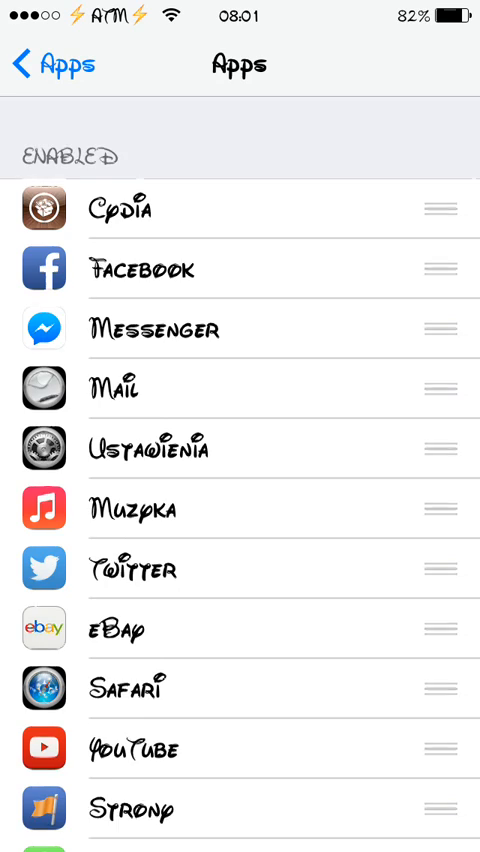
scroll(down, 3)
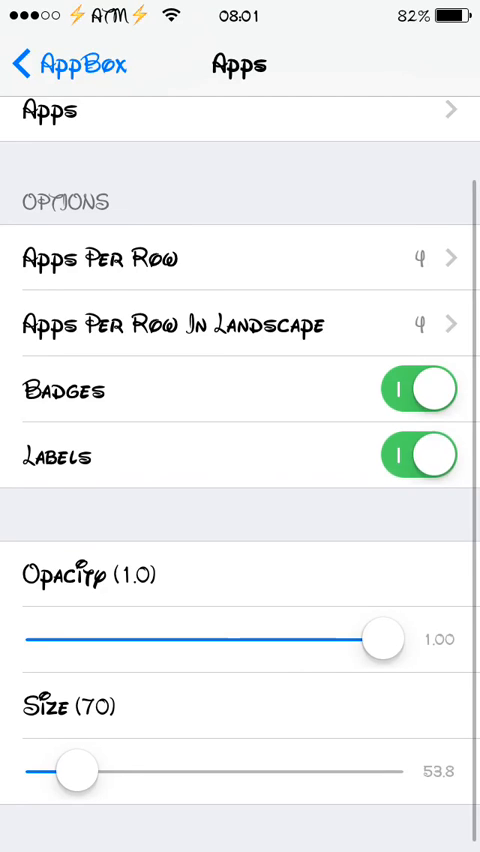
scroll(down, 3)
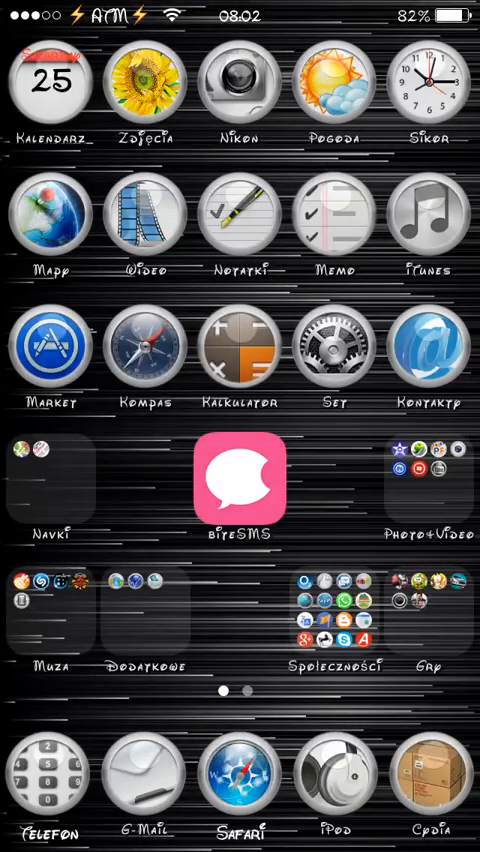
Launch Wiadomości from the Home Screen and answer its BioLockdown fingerprint request
click(240, 480)
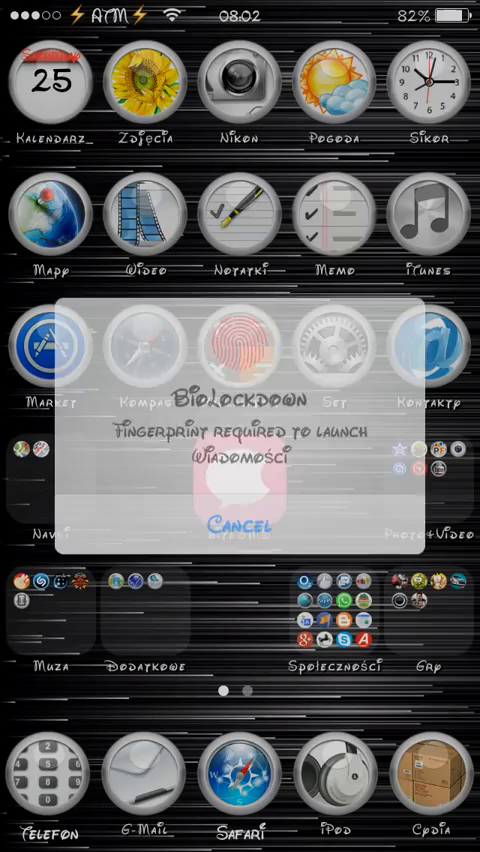
click(240, 524)
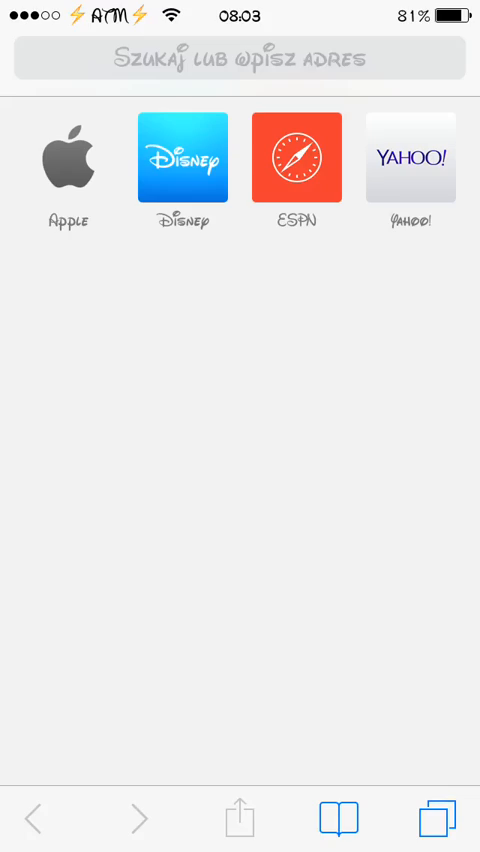
Leave Safari and return to the Home Screen with the Home button
key(home)
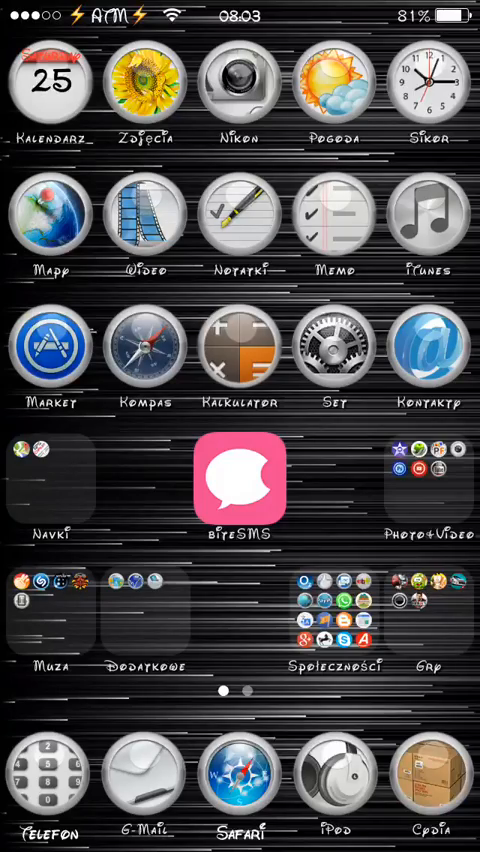